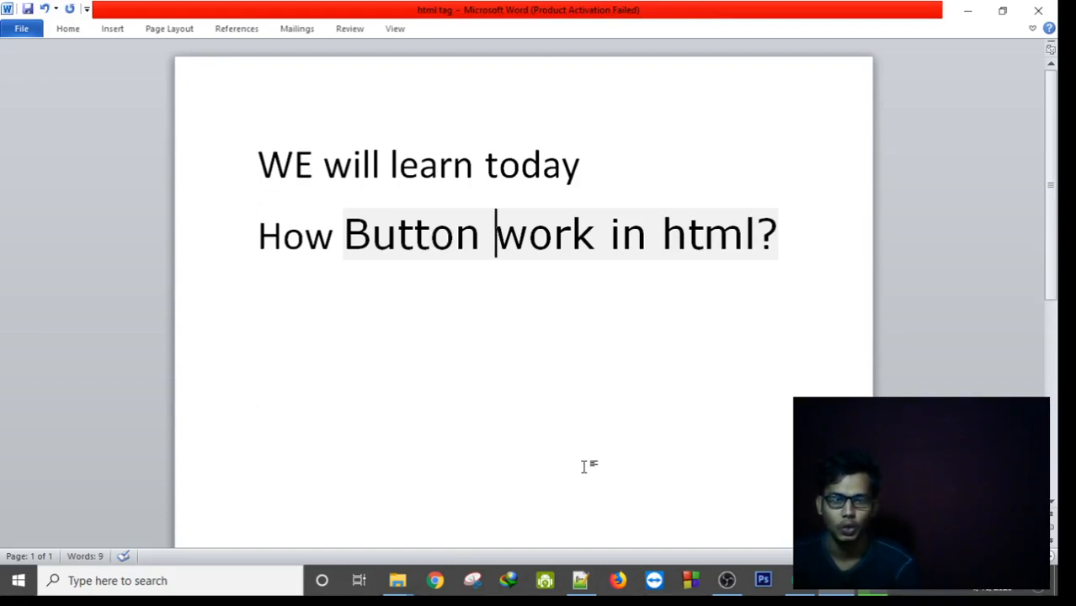
mouse_move(545, 312)
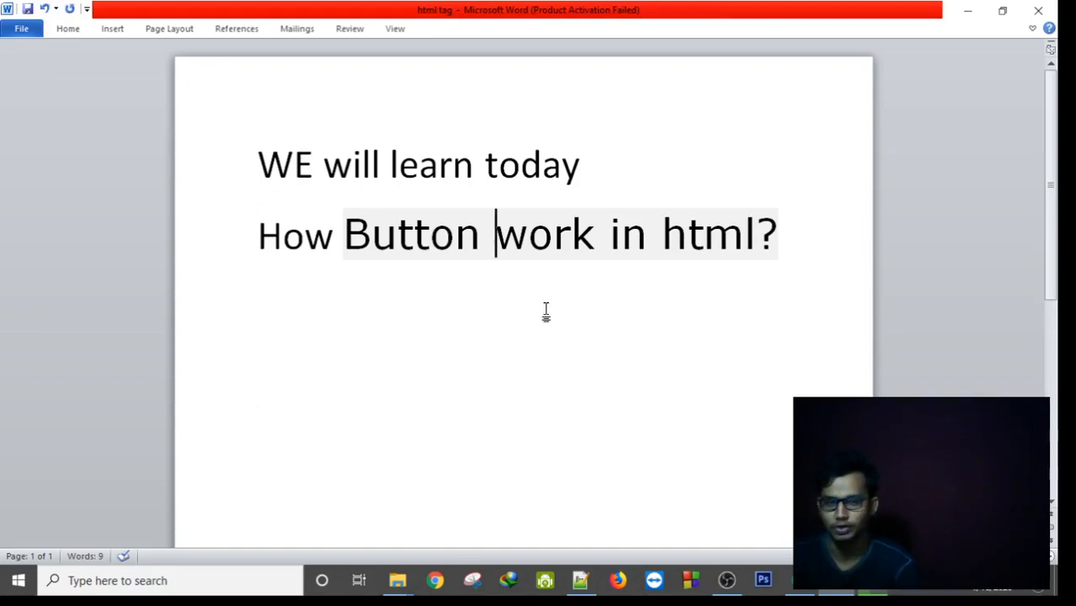
mouse_move(446, 284)
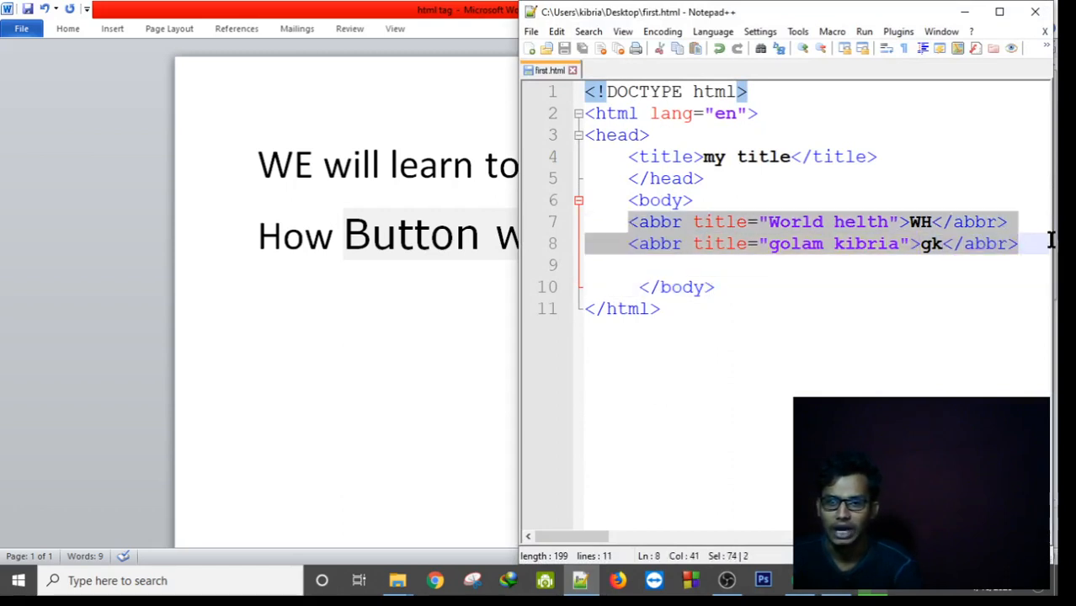
Delete the two abbr lines, leaving the body empty
key(Delete)
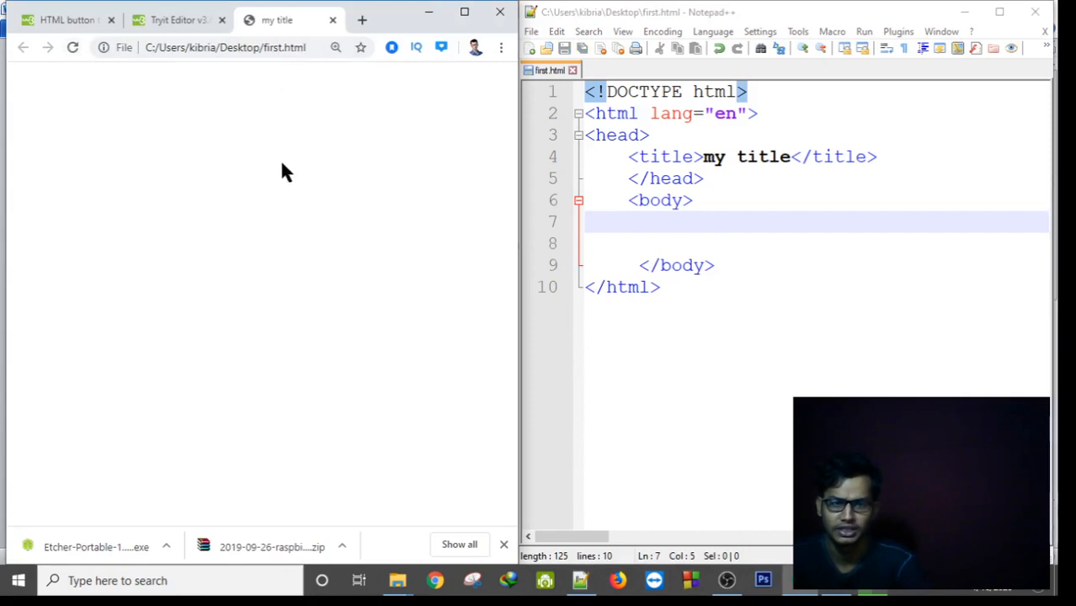
mouse_move(76, 150)
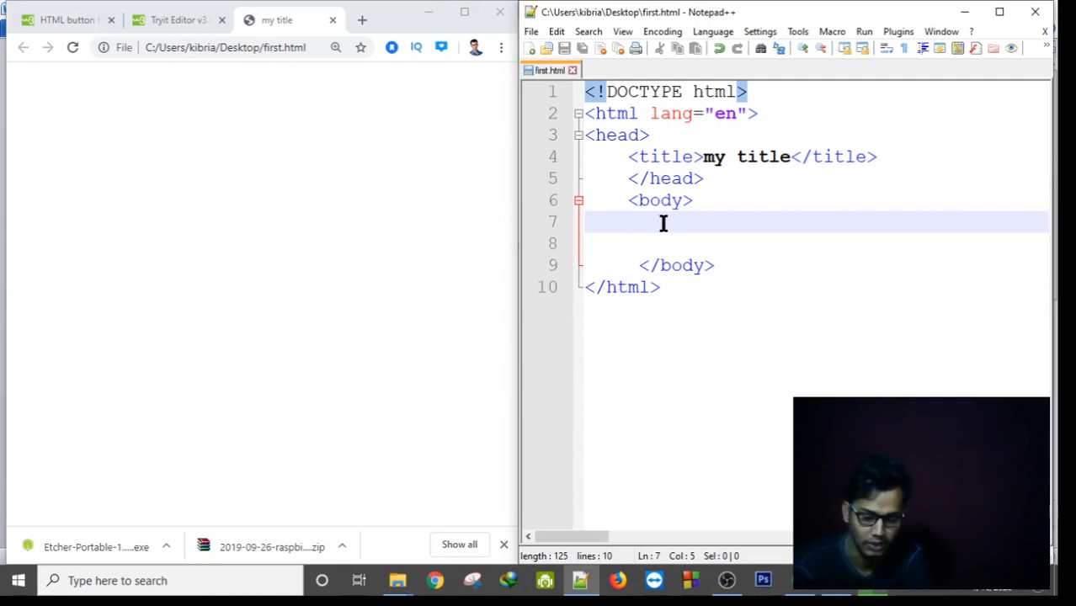
Write <button>click here</button> on line 7 inside the body
text(<b)
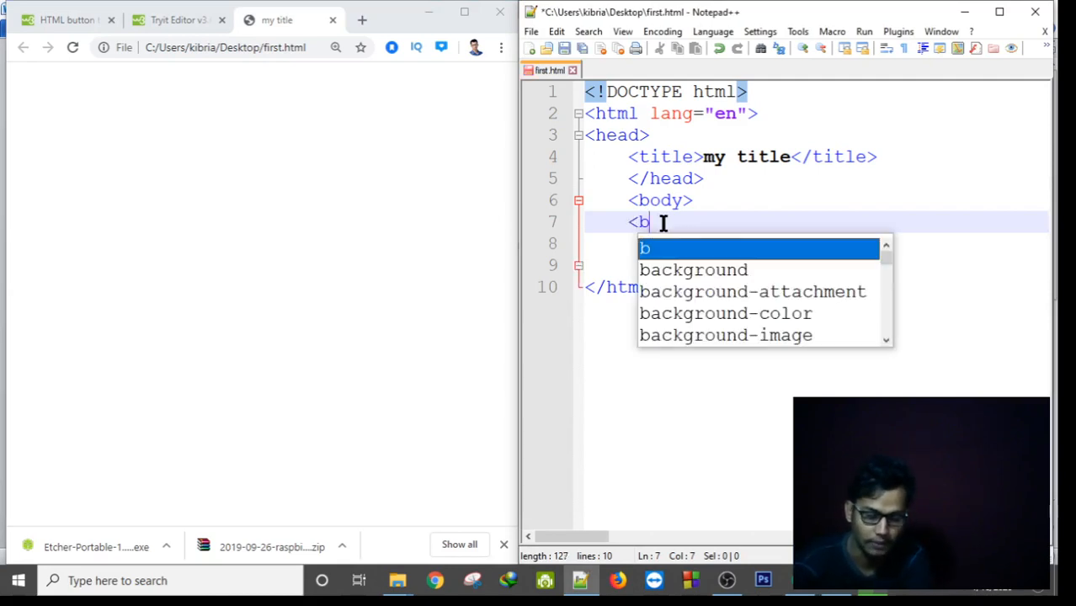
text(utton>)
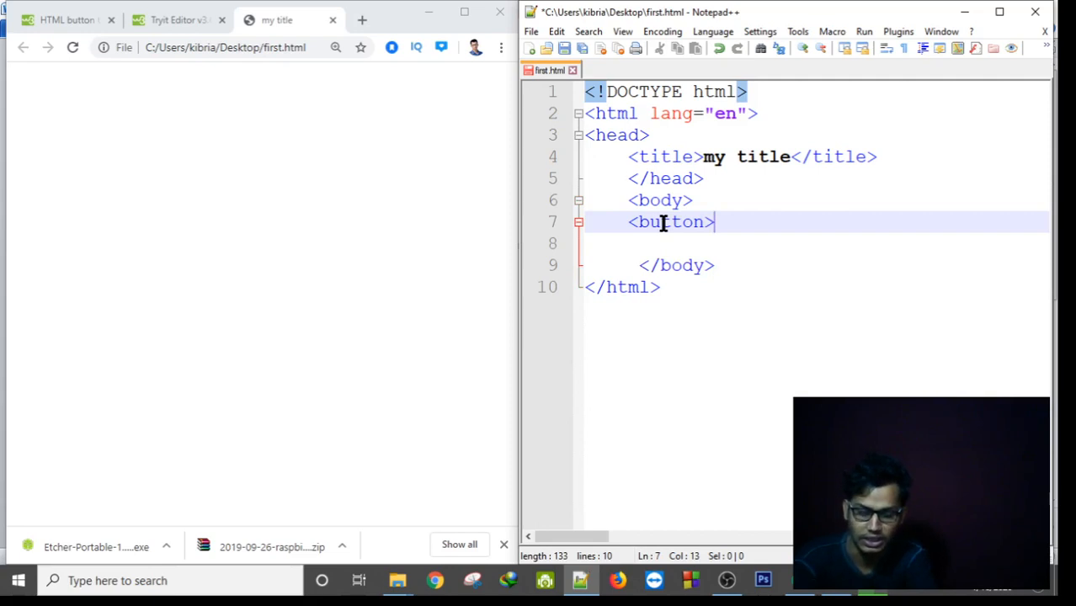
text(</)
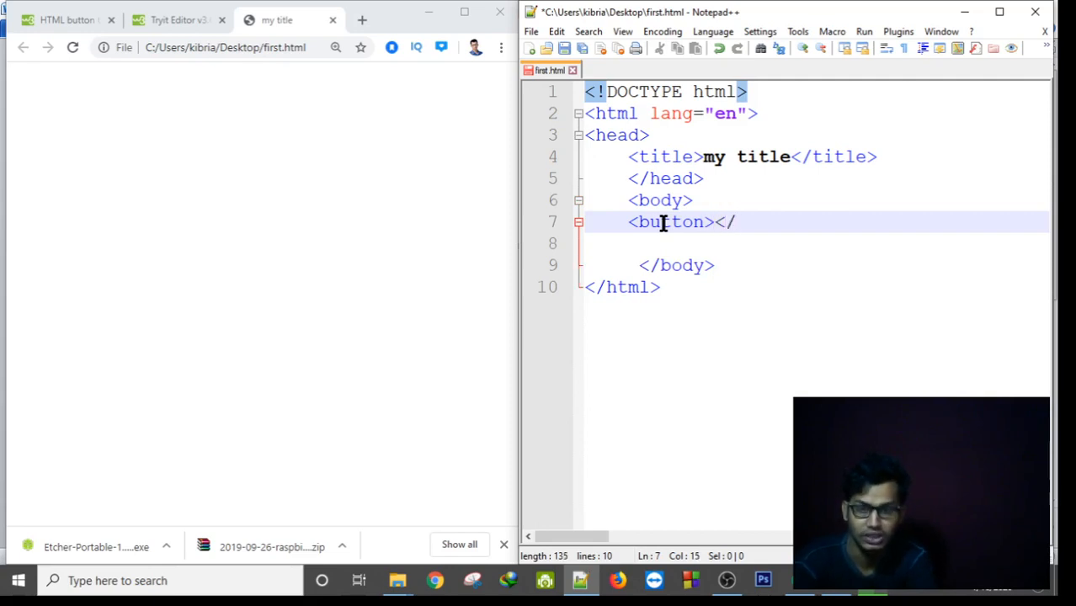
text(button)
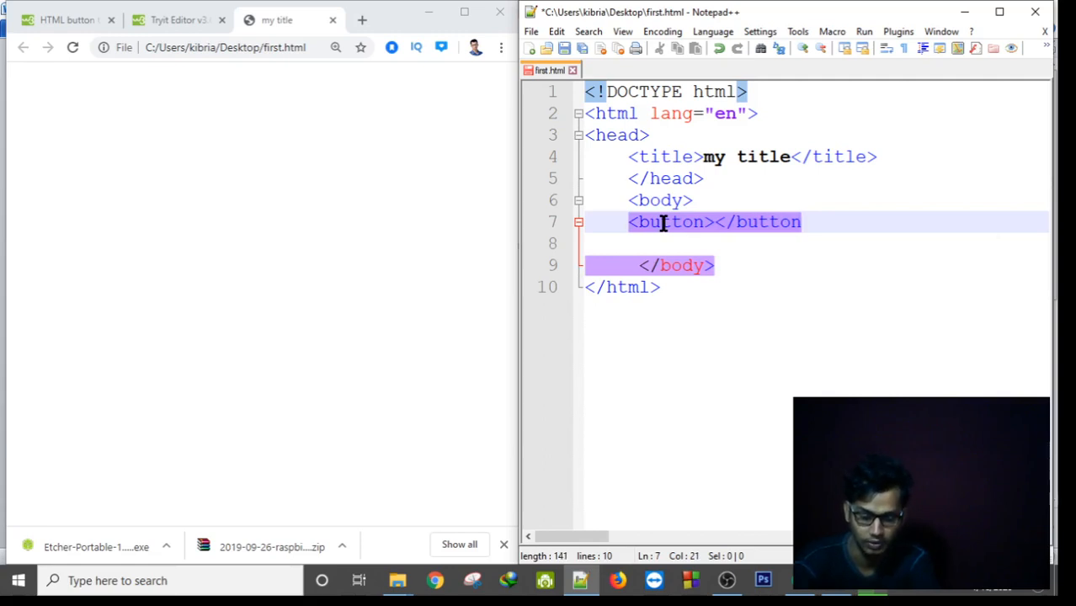
text(>)
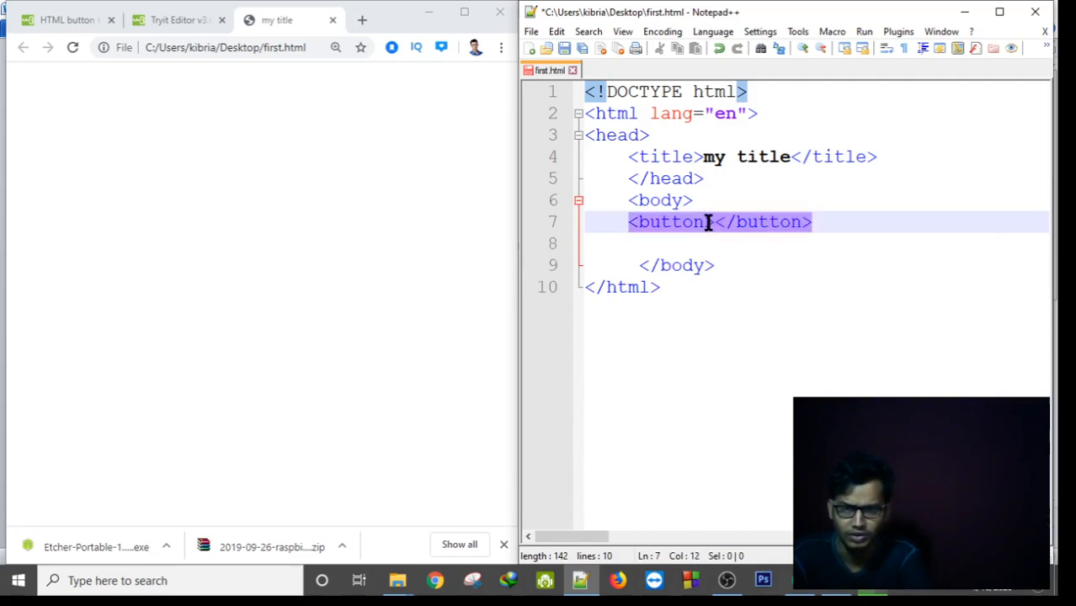
text(c)
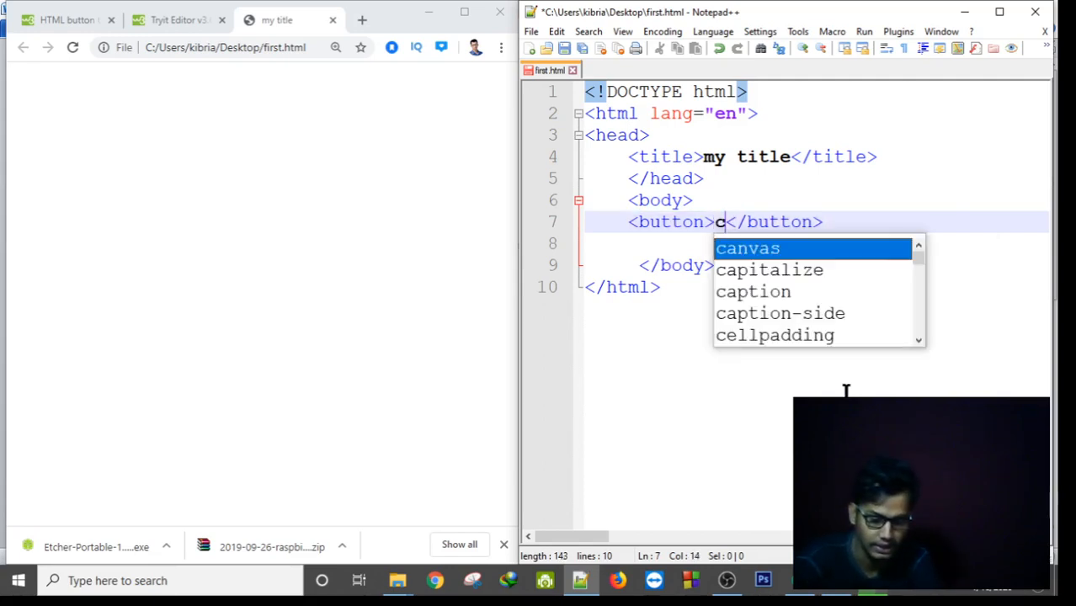
text(lick her)
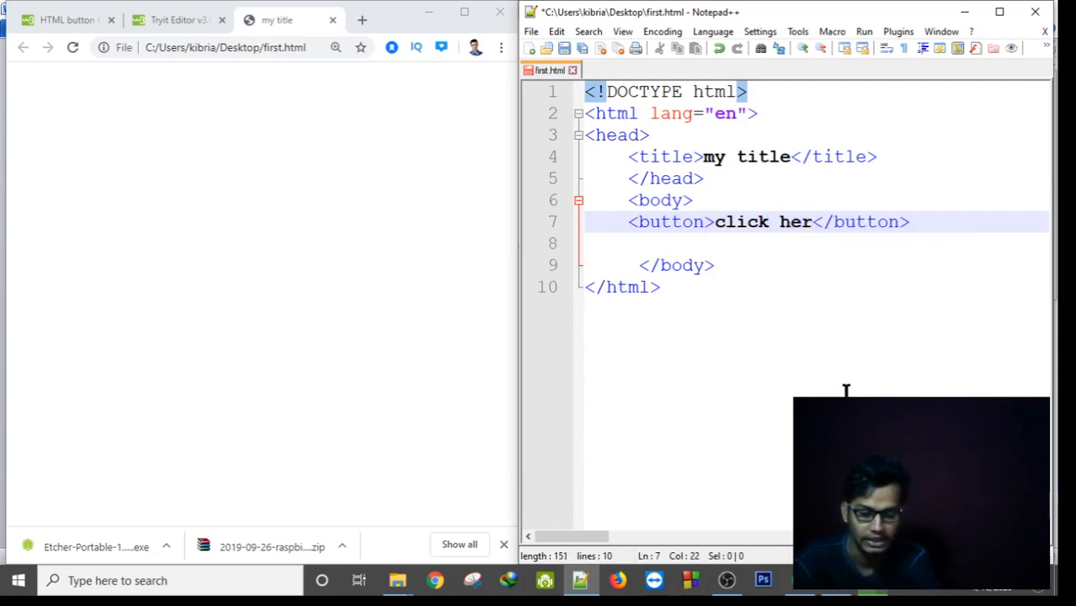
text(e)
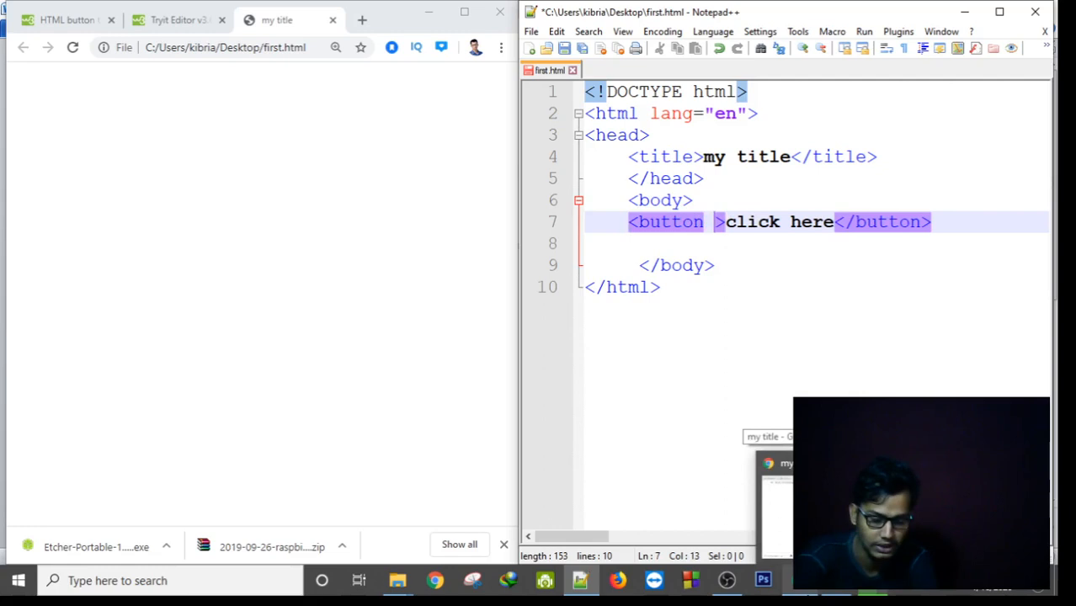
Add type="button" and an onclick attribute to the button tag
text(type)
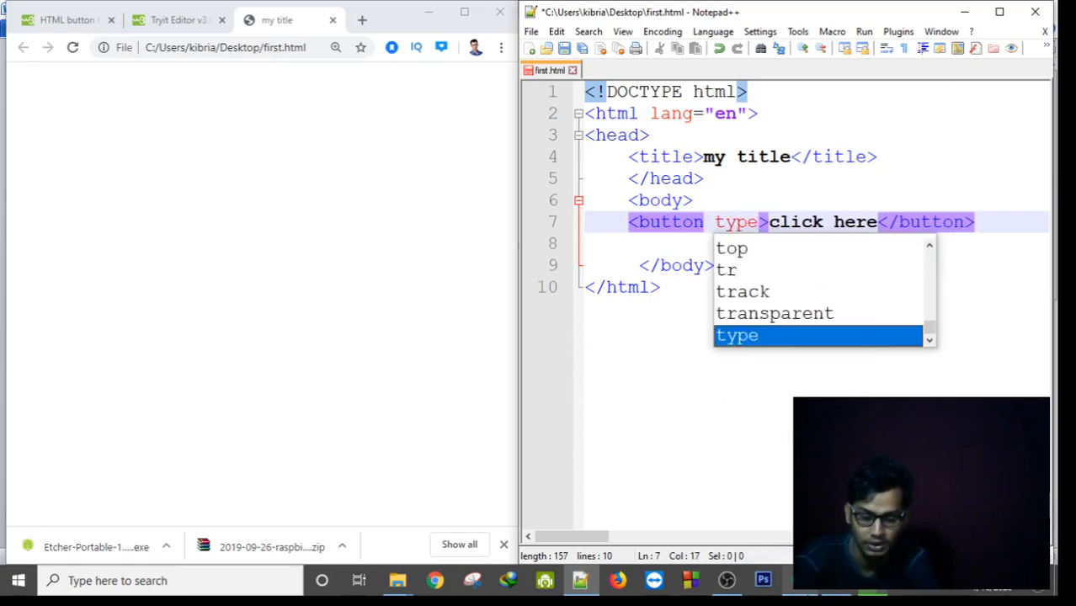
text(=)
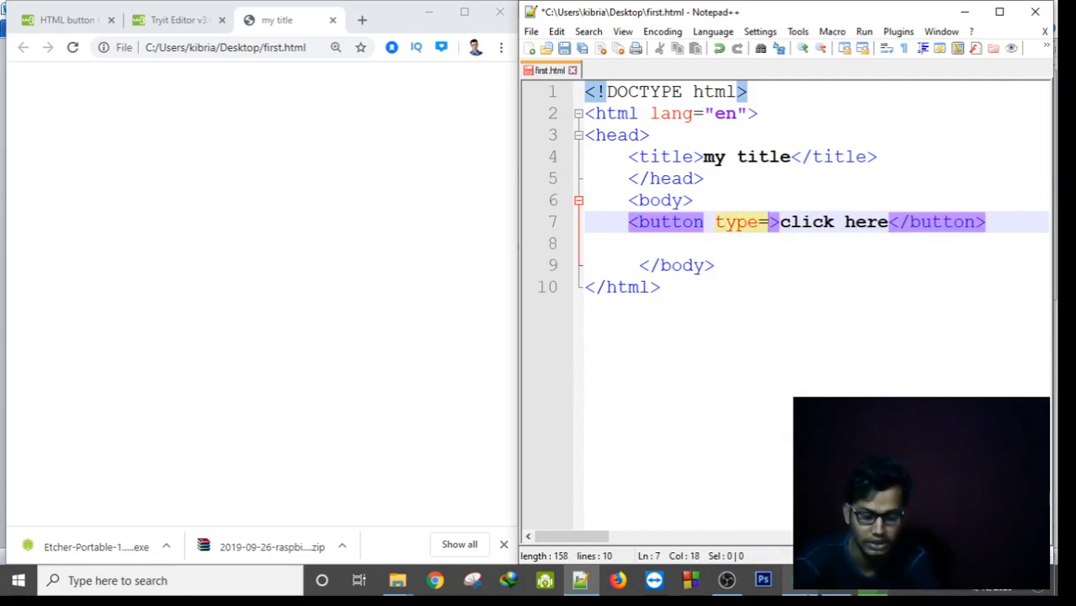
text("")
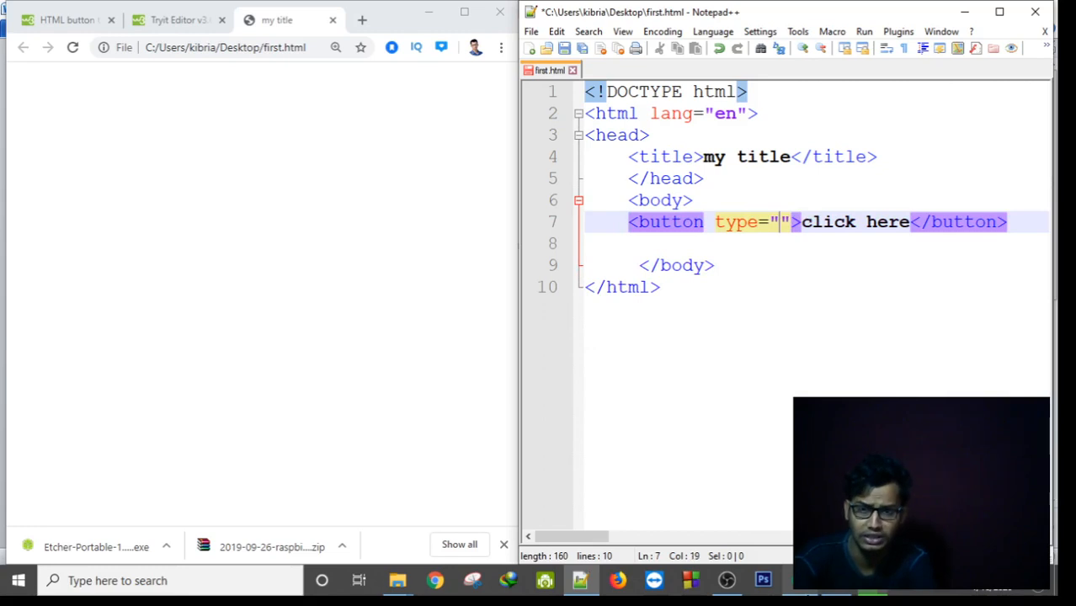
text(butt)
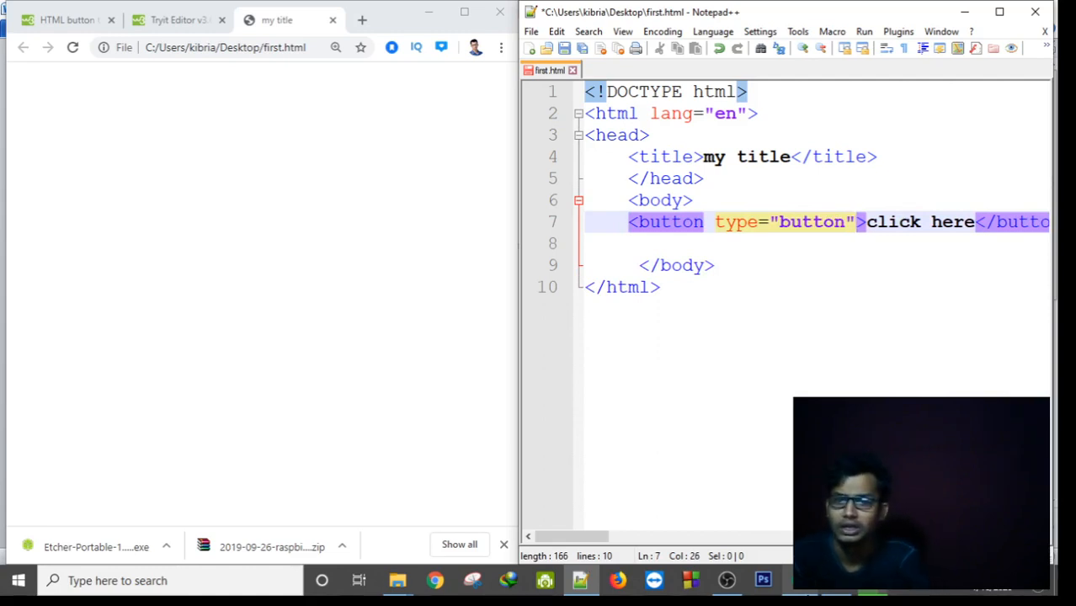
text(on)
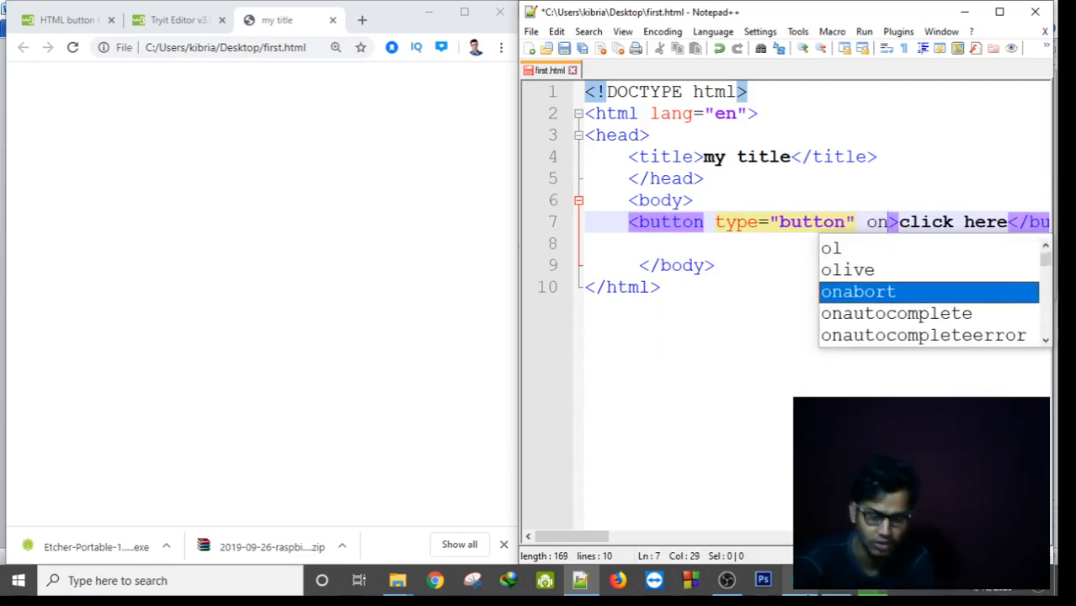
text(cl)
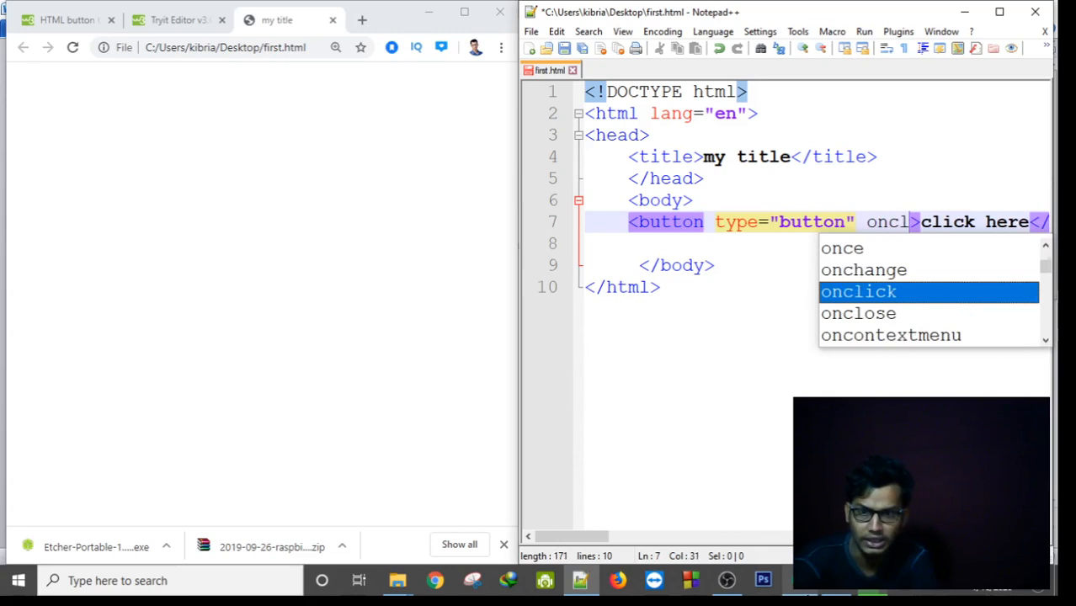
key(Enter)
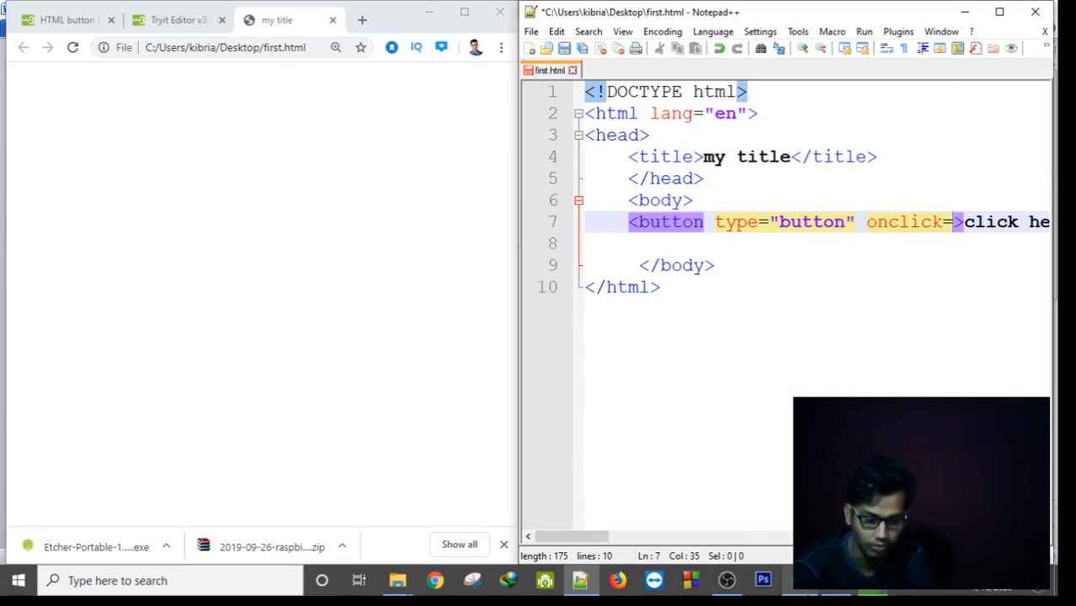
Make onclick call alert with the message beginning 'yes this'
text(al)
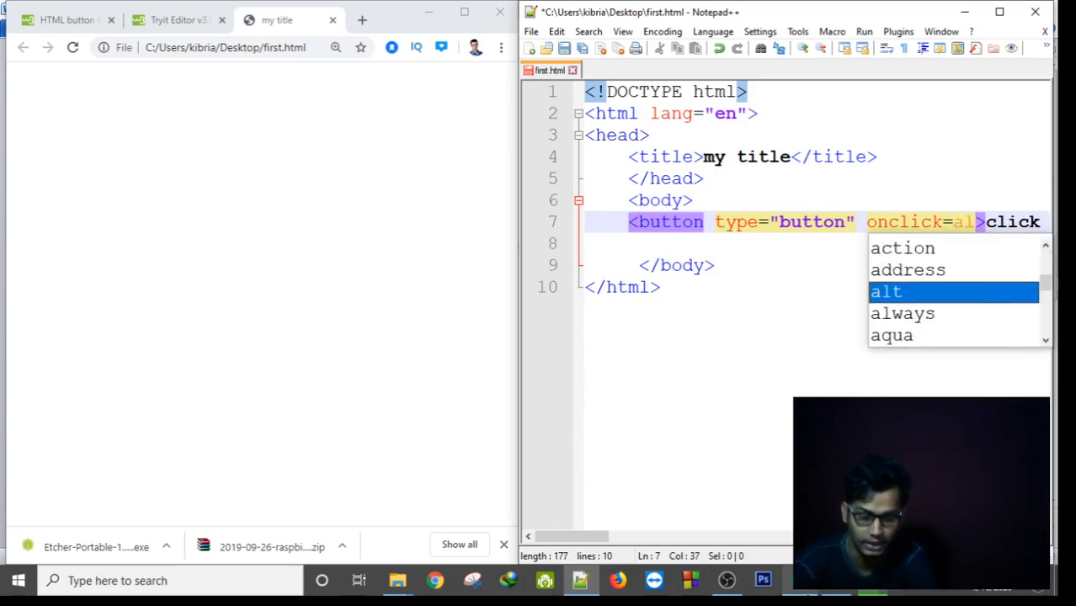
text(er)
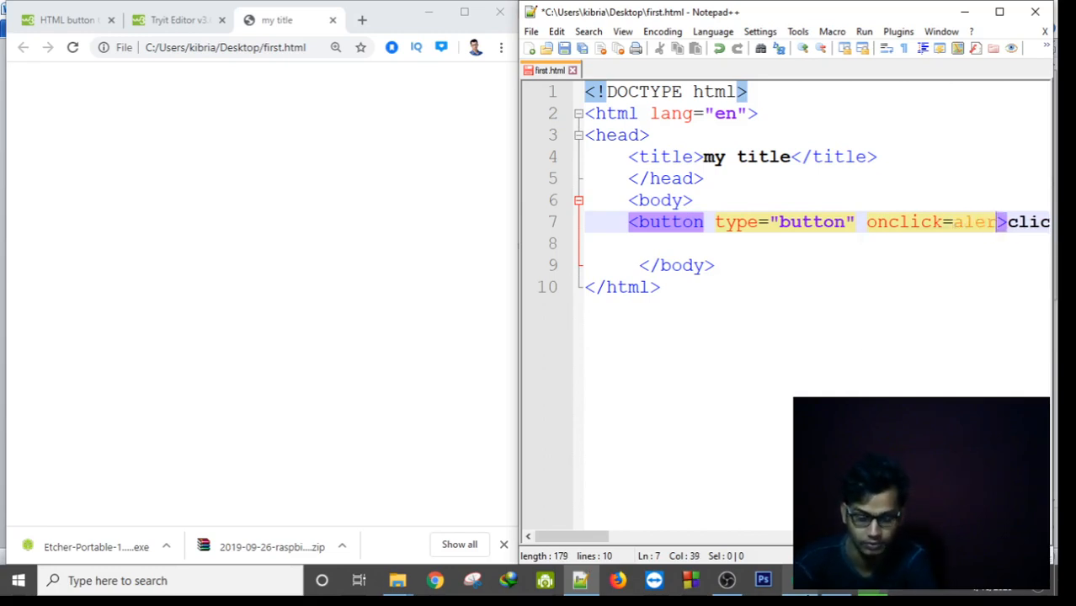
text(t()
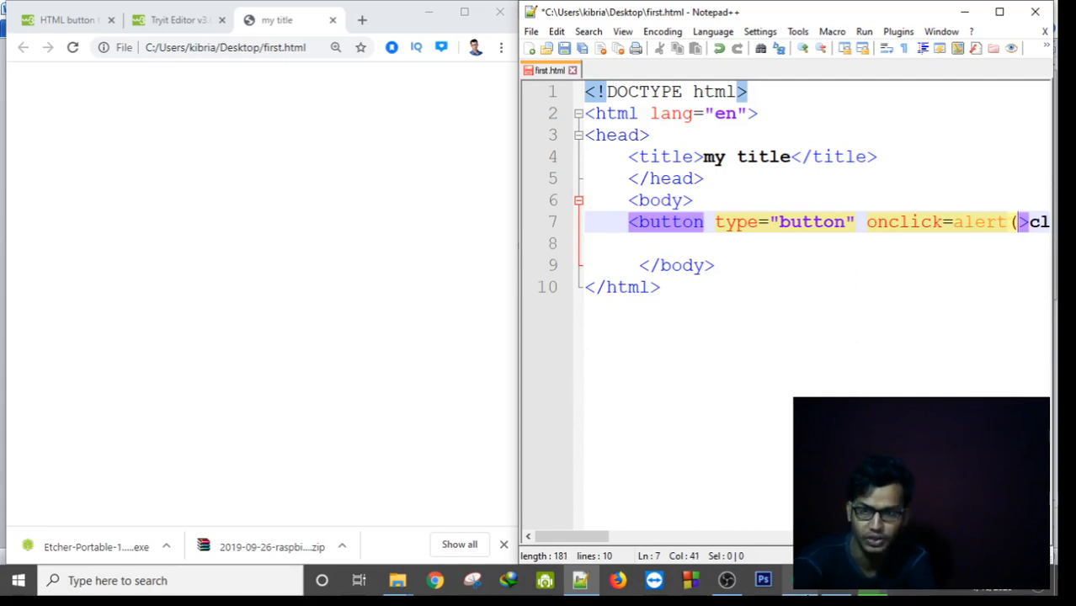
text())
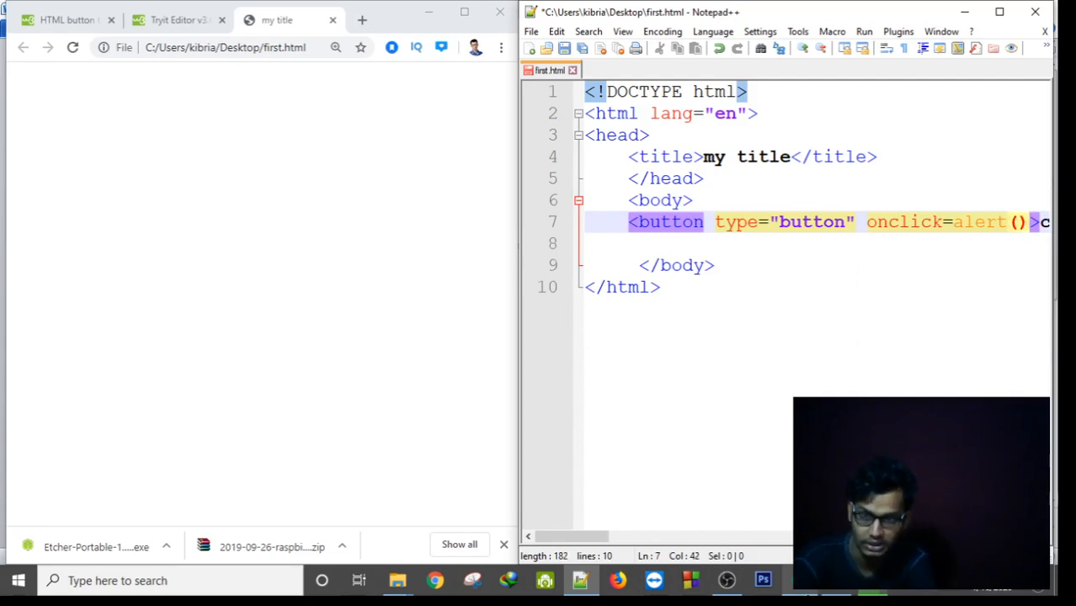
text(")
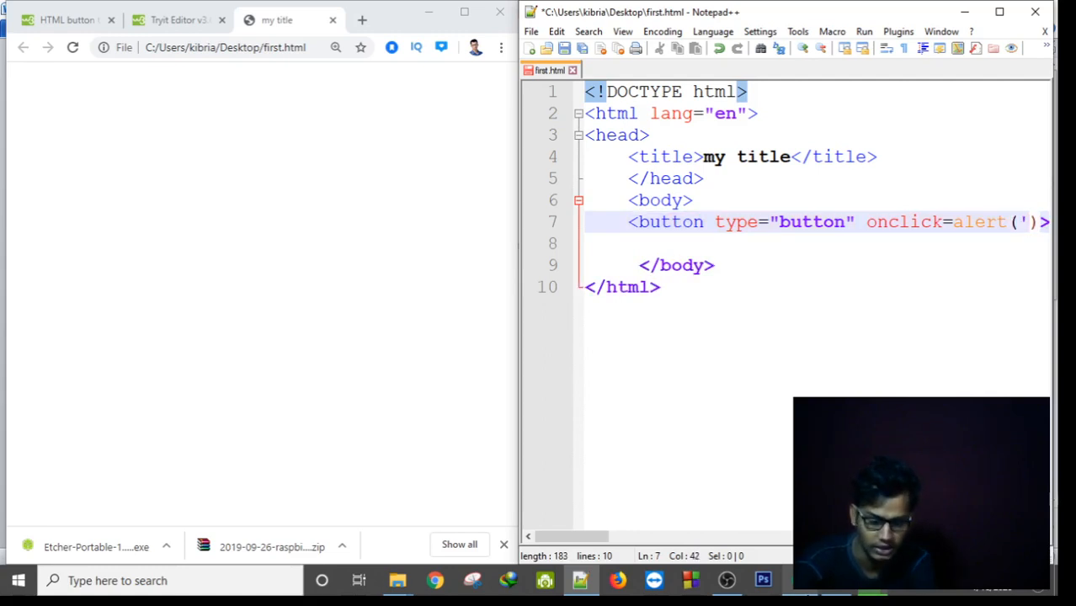
text(yes)
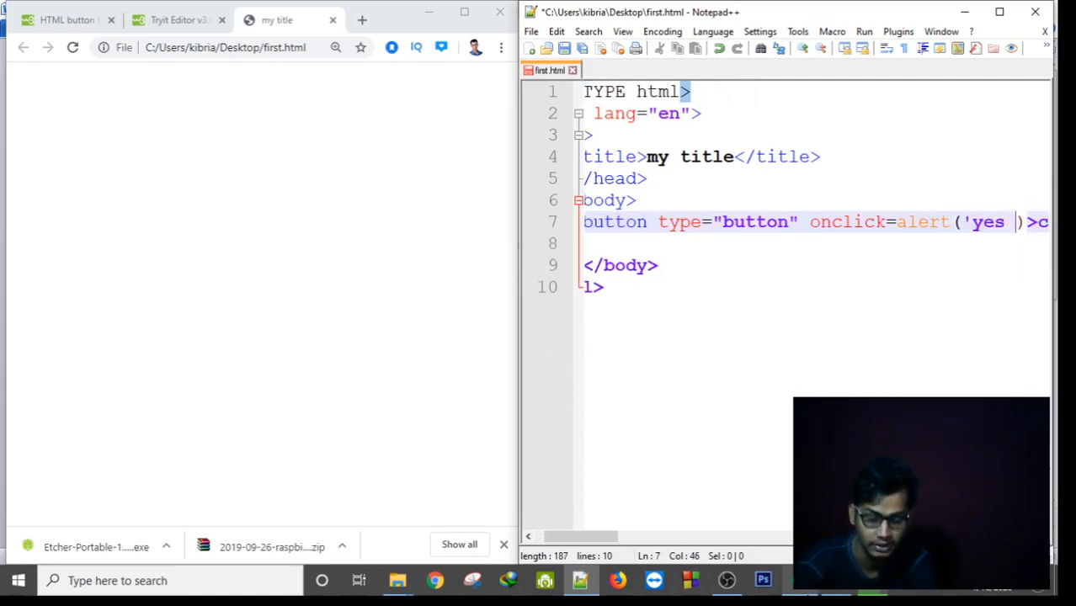
text(this me'))
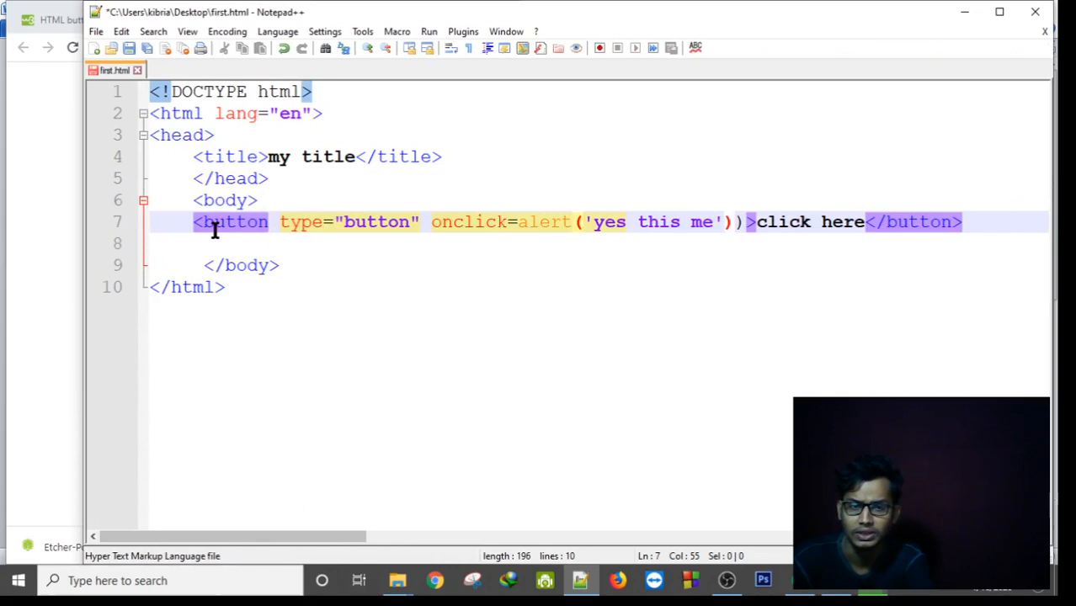
mouse_move(985, 250)
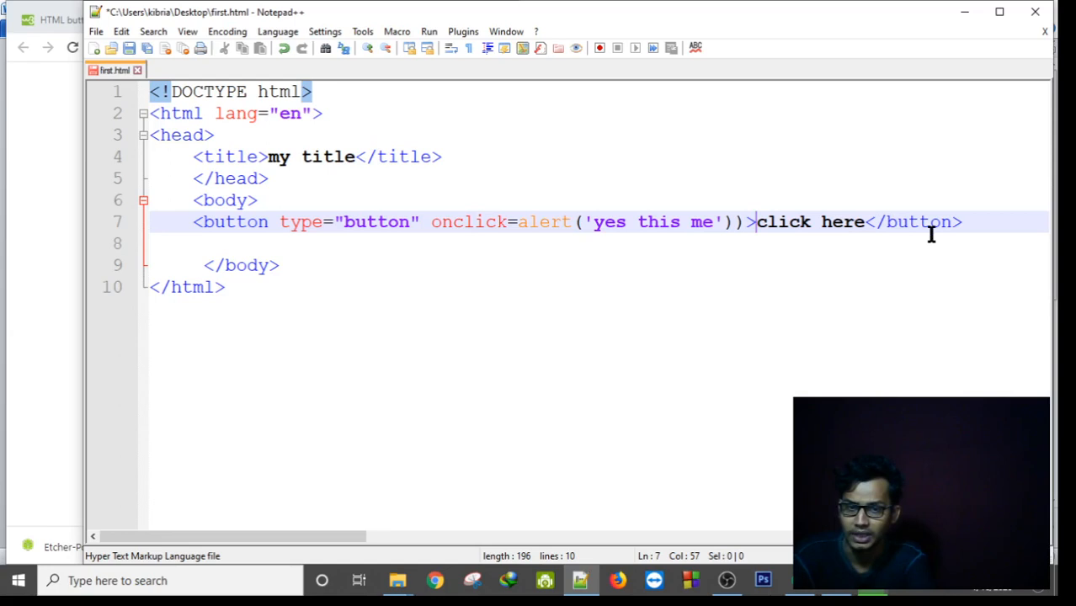
Save first.html with the completed 'yes this me' alert
key(ctrl+s)
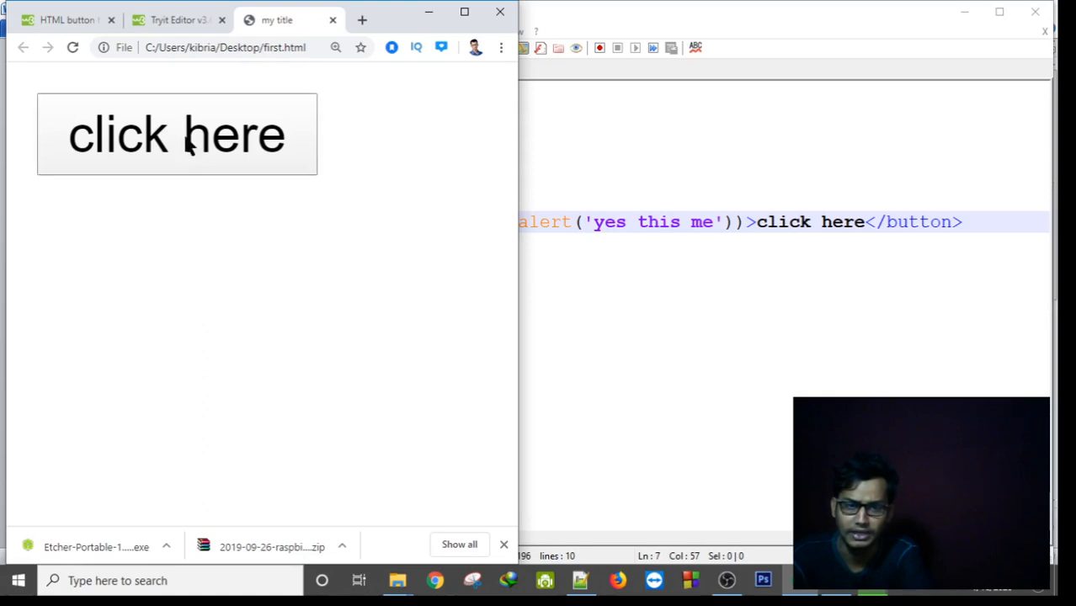
mouse_move(161, 224)
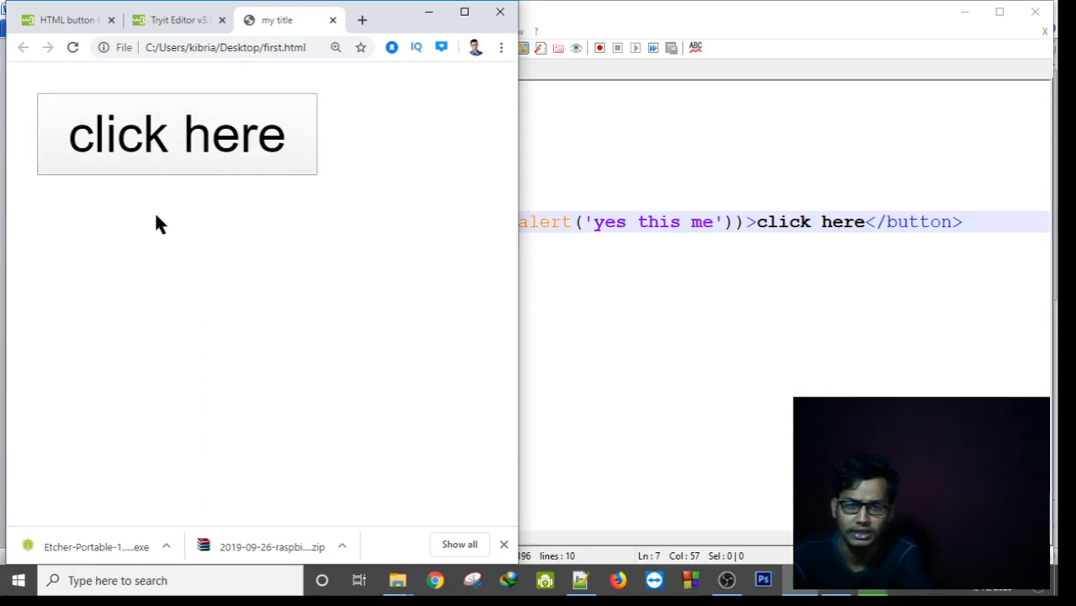
mouse_move(174, 155)
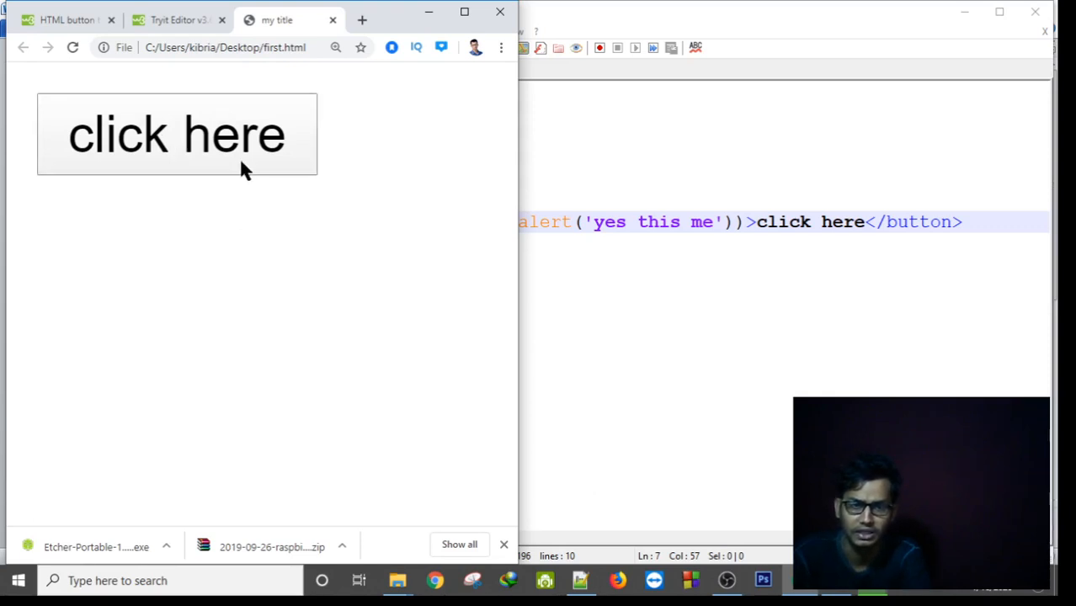
Refresh first.html in Chrome to show the click here button
click(579, 579)
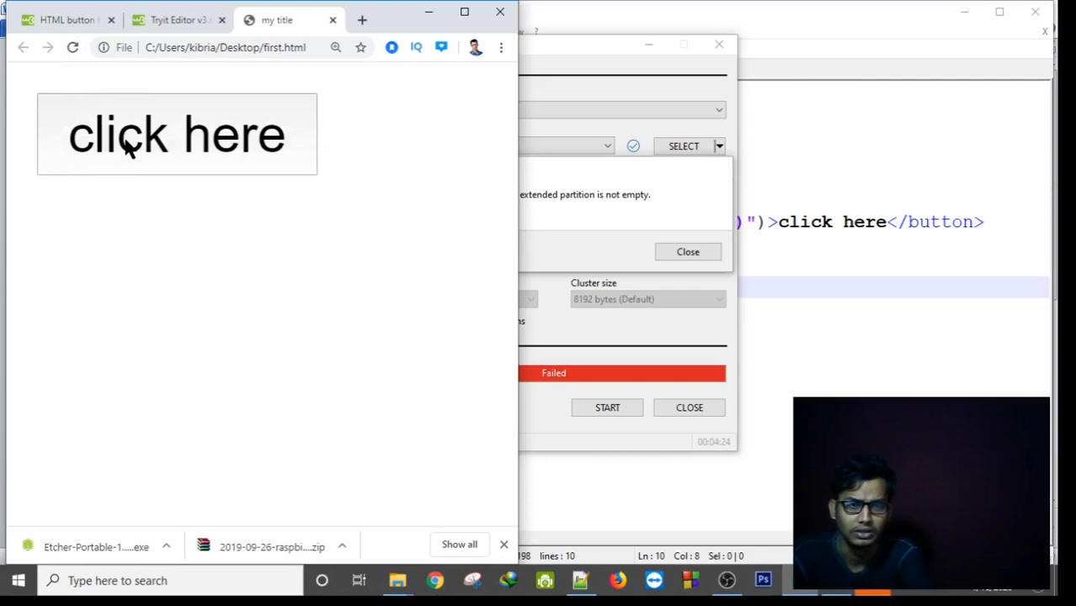
click(175, 134)
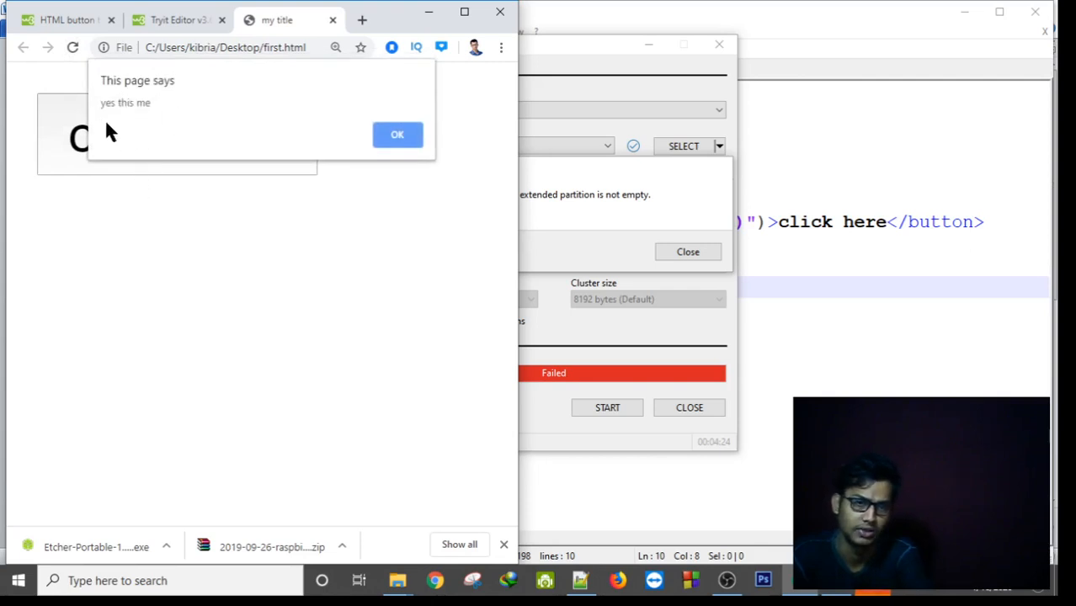
mouse_move(93, 171)
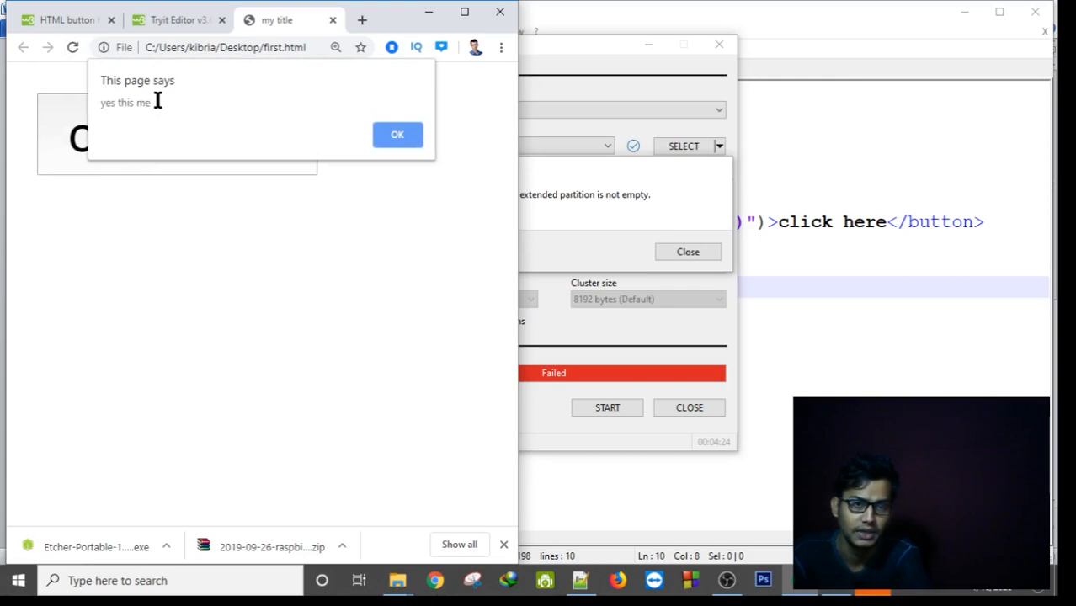
mouse_move(161, 109)
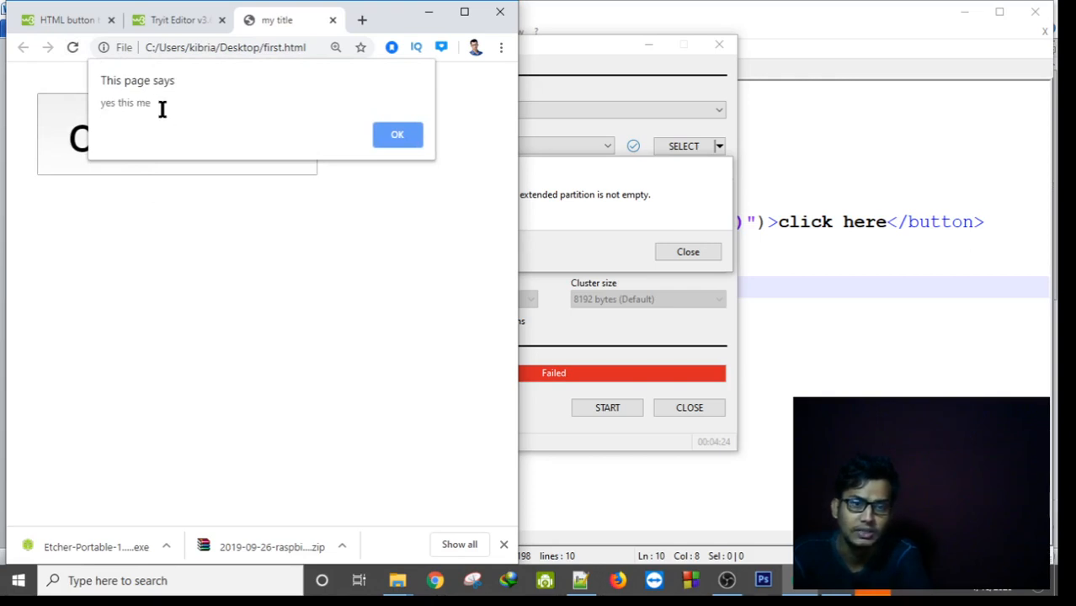
click(397, 135)
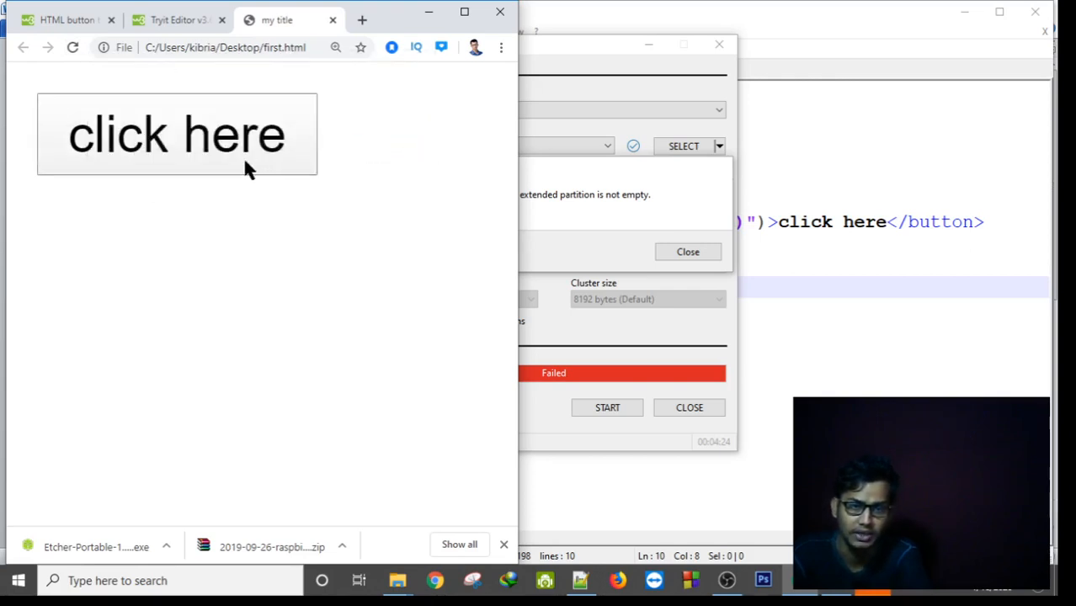
click(177, 135)
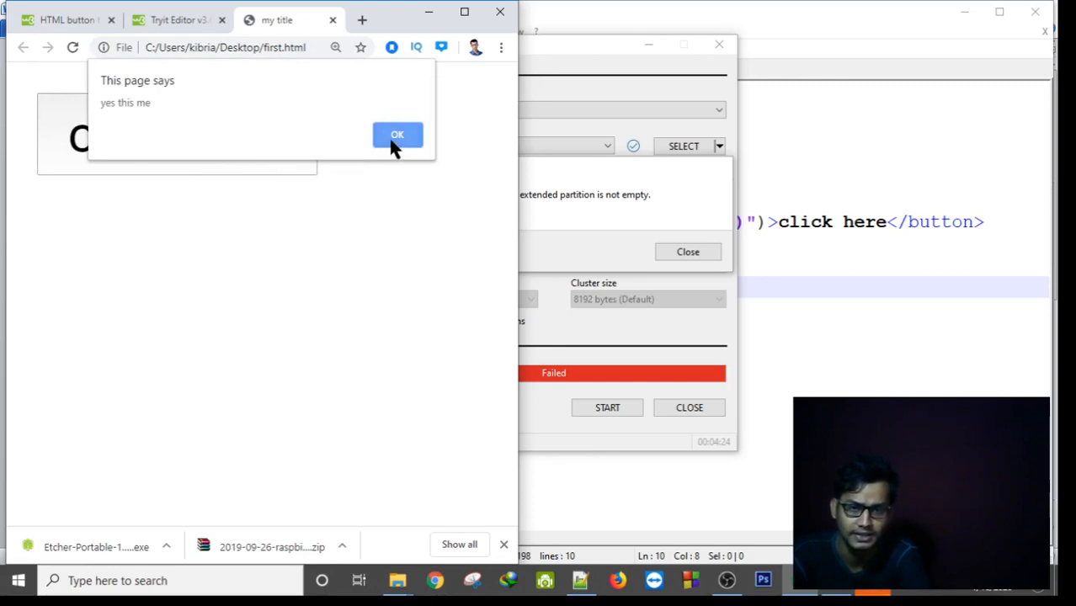
click(397, 134)
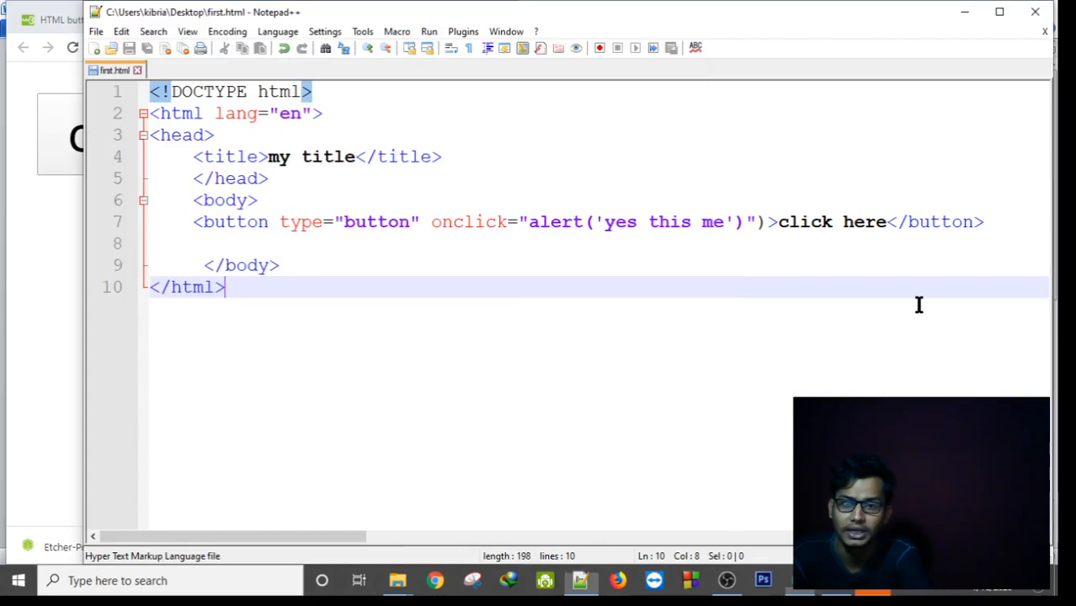
mouse_move(221, 223)
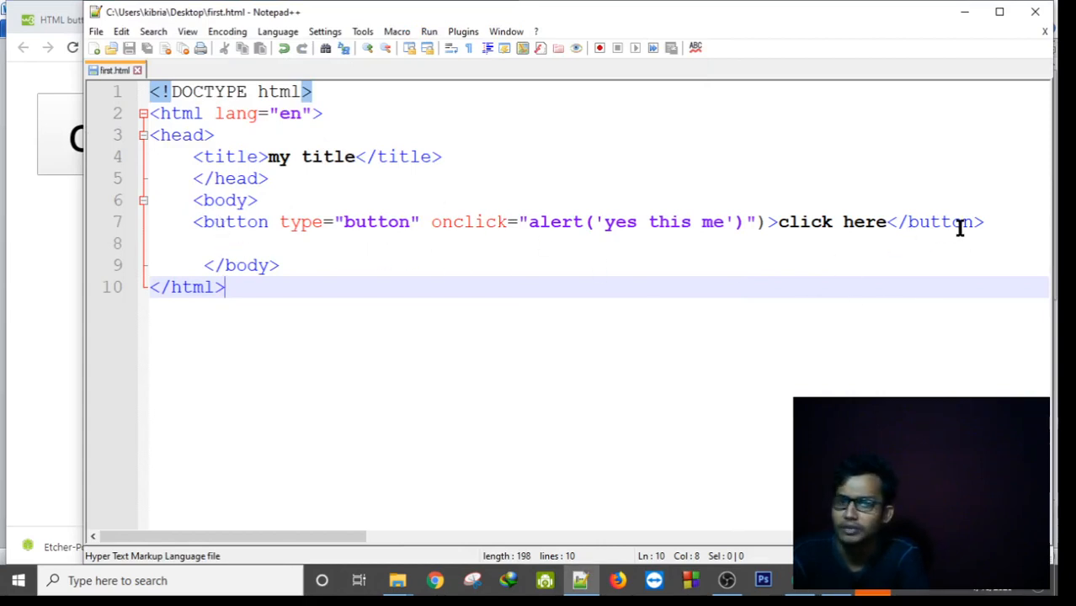
mouse_move(782, 222)
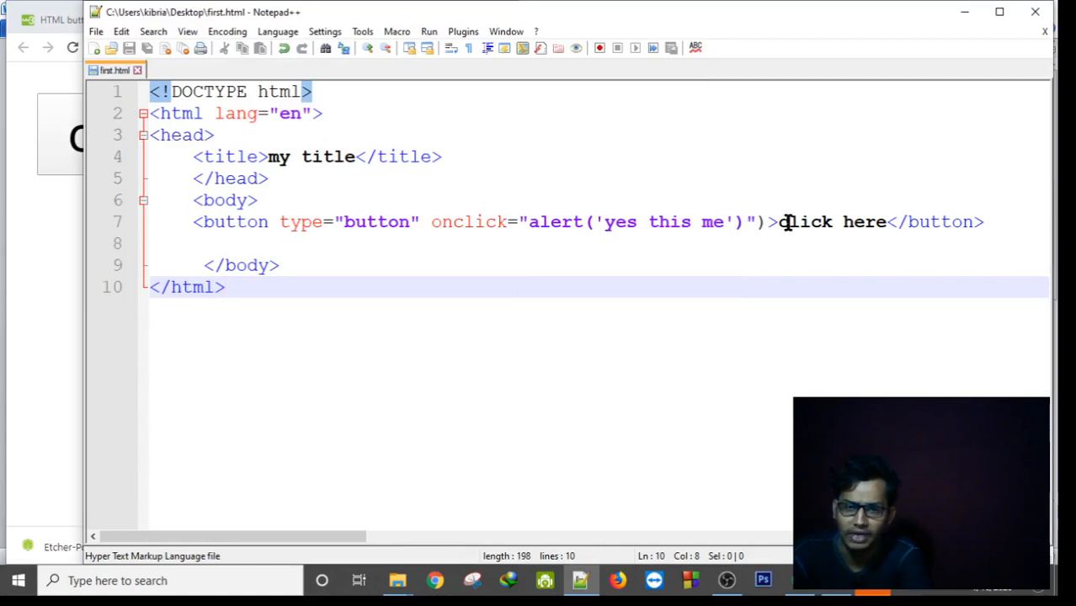